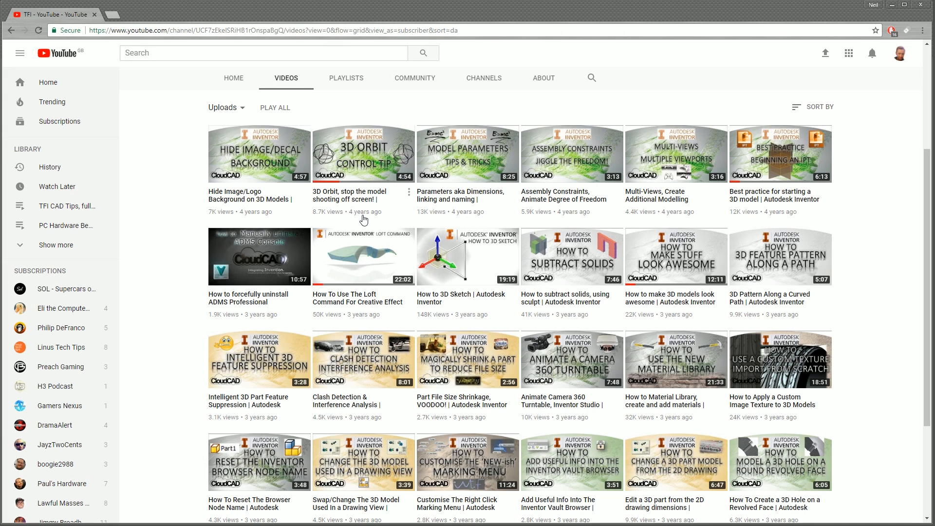
pyautogui.moveTo(411, 158)
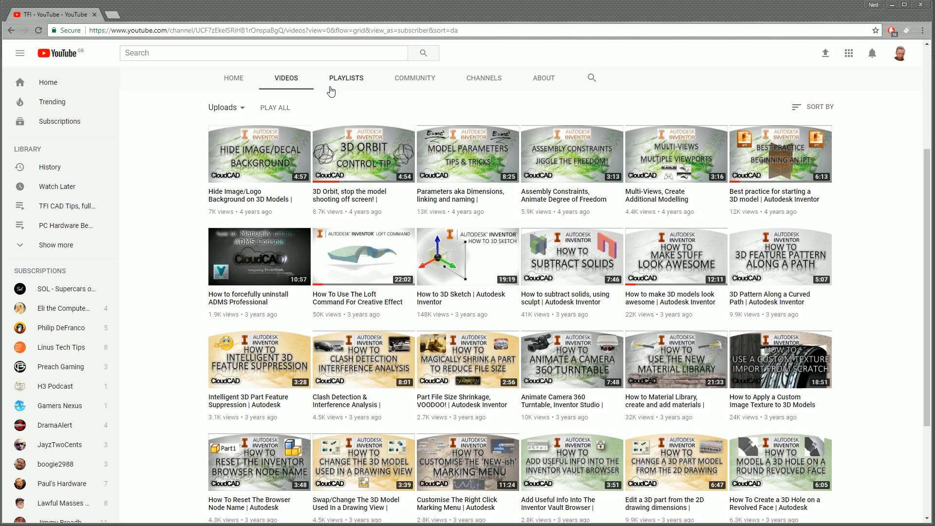
pyautogui.moveTo(349, 126)
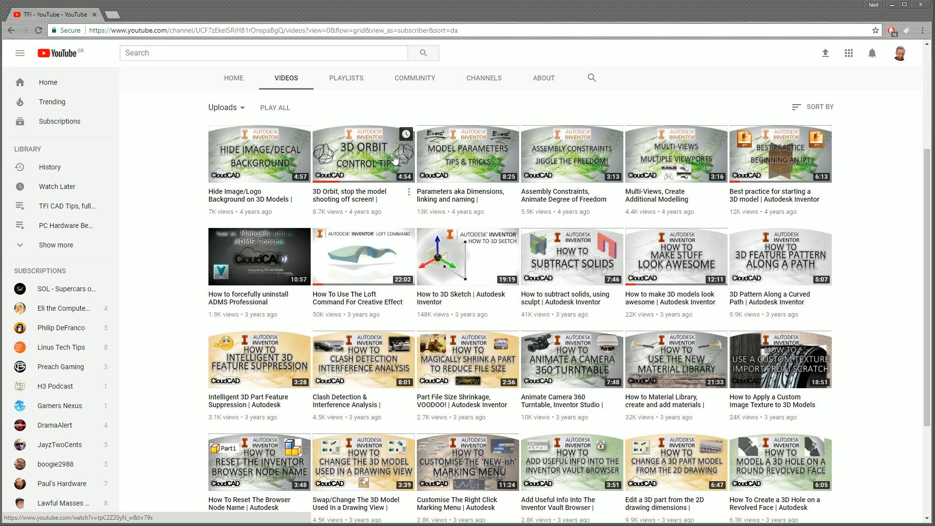
pyautogui.moveTo(318, 152)
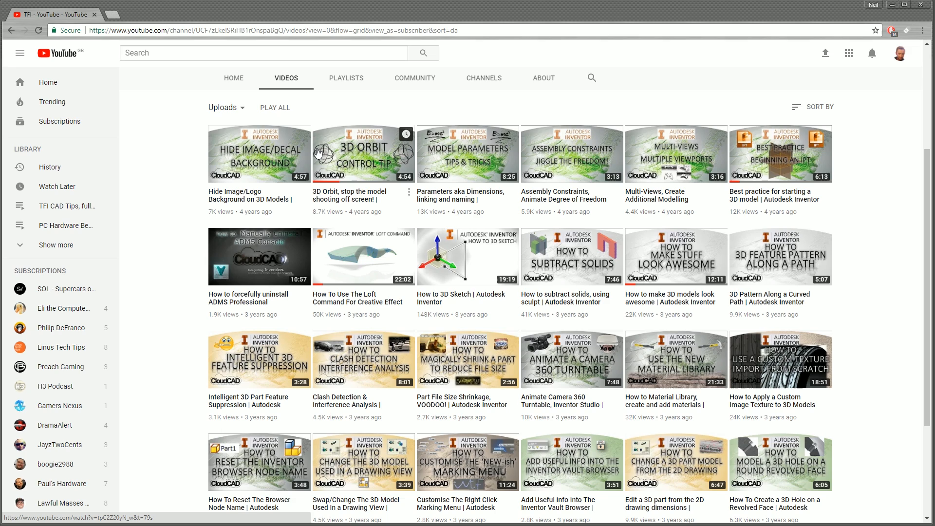
pyautogui.moveTo(345, 151)
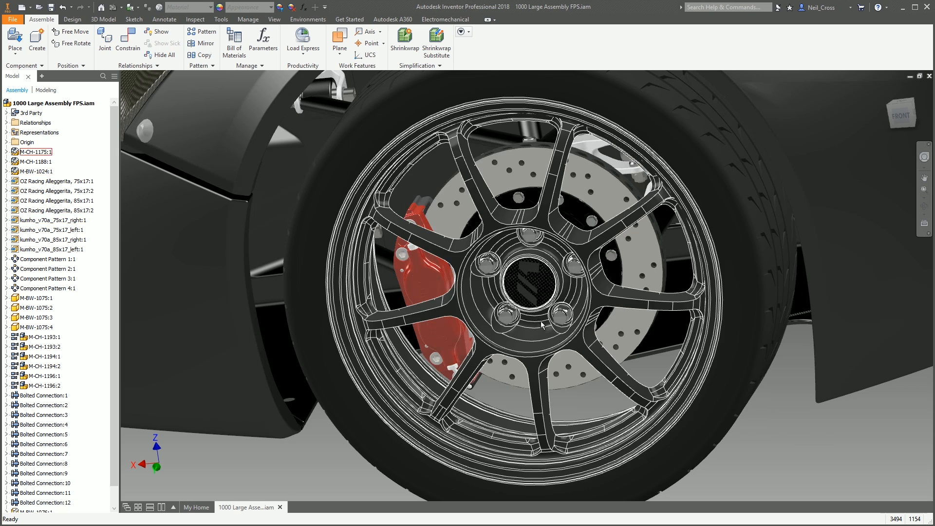
# Start Free Orbit and rotate around the front wheel to see the caliper from above and below the arch
pyautogui.click(56, 181)
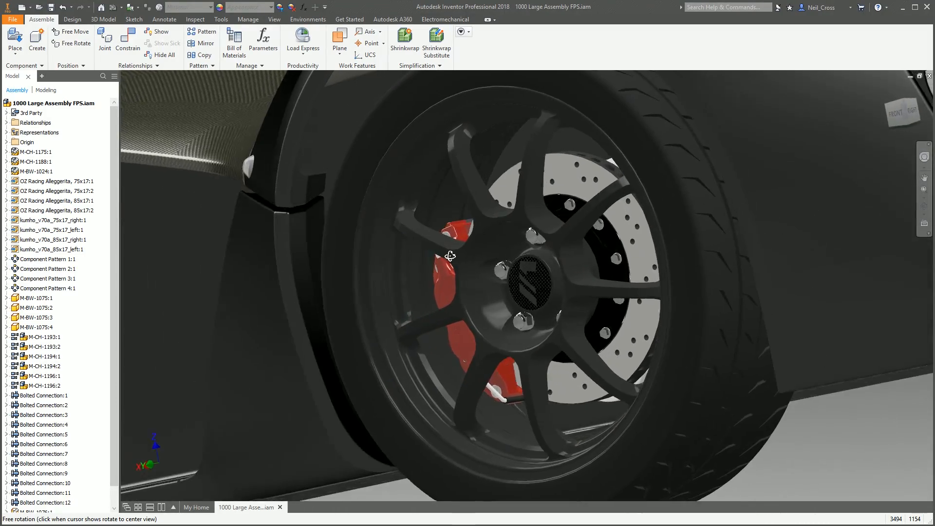
pyautogui.moveTo(450, 255); pyautogui.dragTo(534, 181)
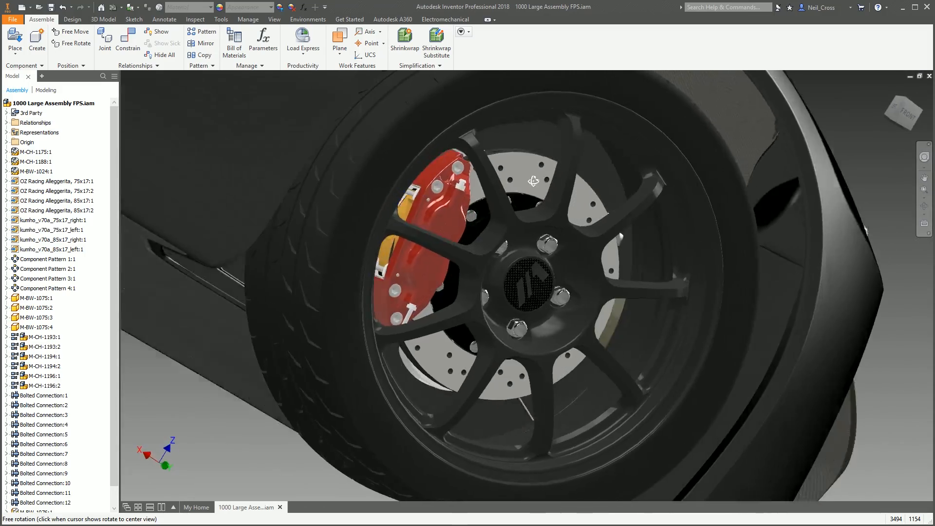
pyautogui.moveTo(533, 181); pyautogui.dragTo(606, 188)
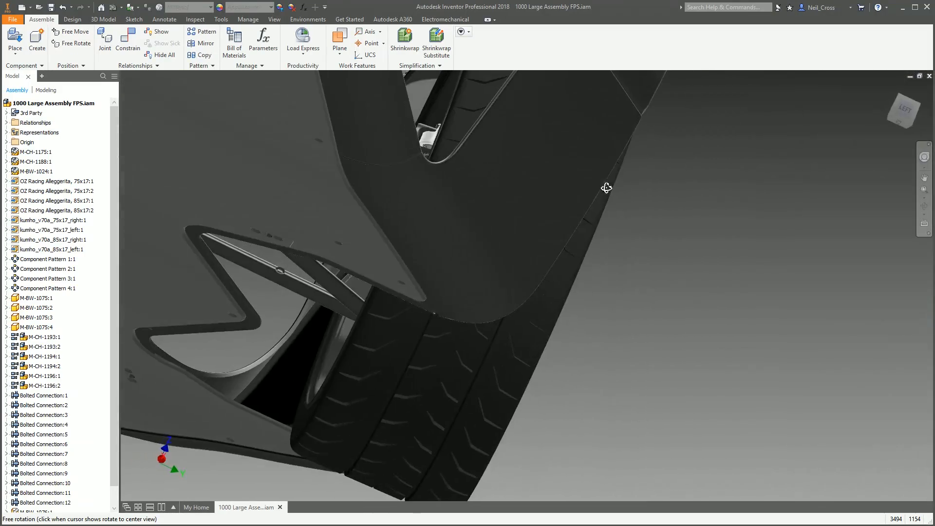
pyautogui.moveTo(607, 188); pyautogui.dragTo(483, 160)
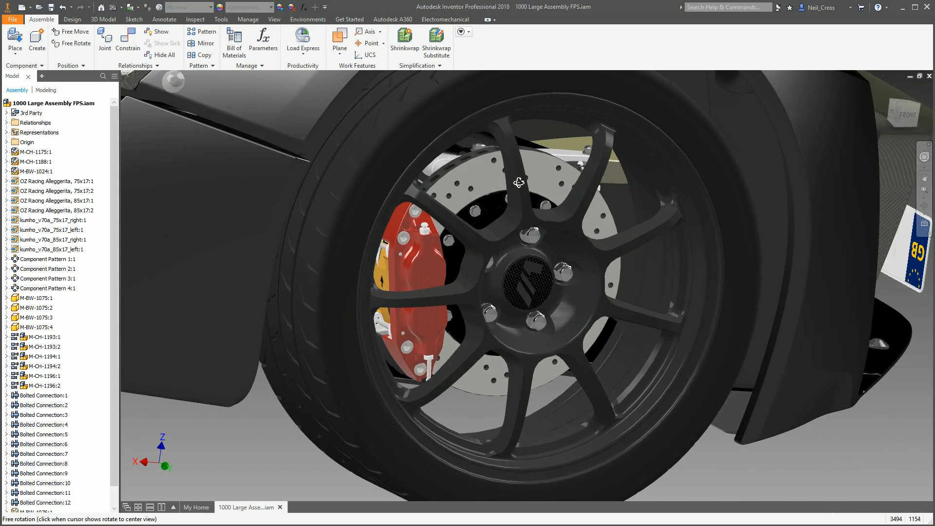
# Orbit further to view the drilled brake disc and look straight at the front wheel
pyautogui.moveTo(520, 183); pyautogui.dragTo(528, 180)
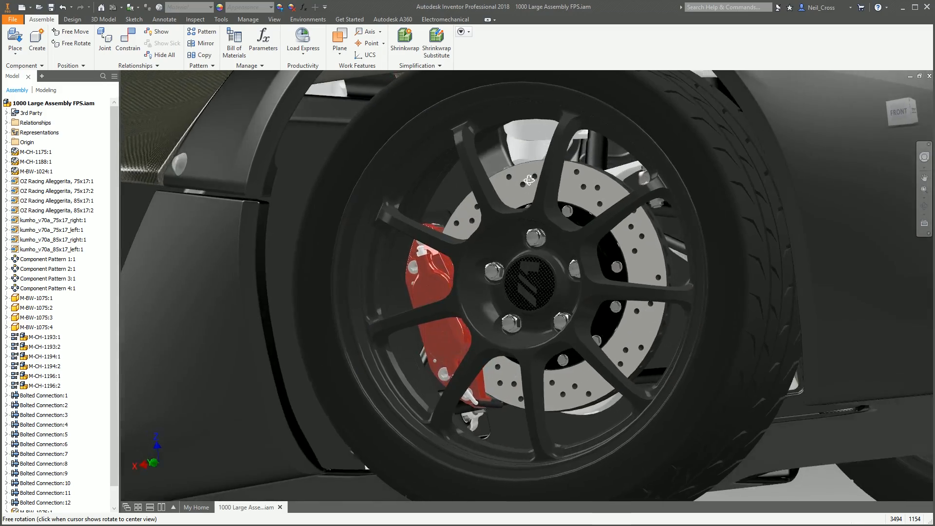
pyautogui.moveTo(529, 181); pyautogui.dragTo(572, 198)
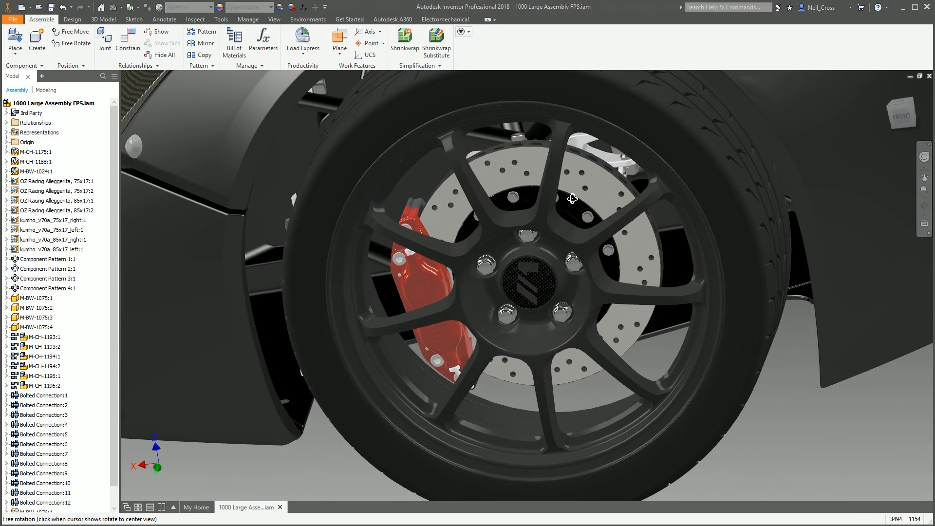
pyautogui.moveTo(572, 197); pyautogui.dragTo(352, 473)
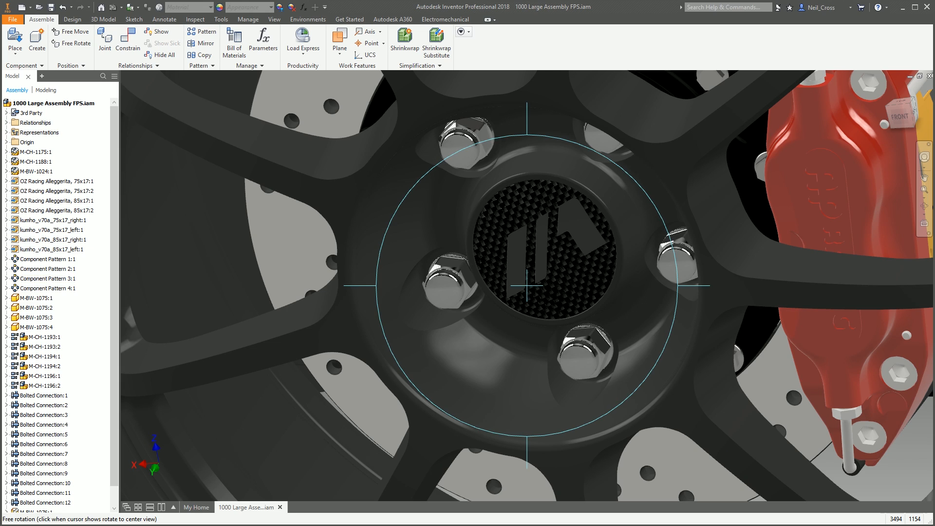
pyautogui.moveTo(524, 243)
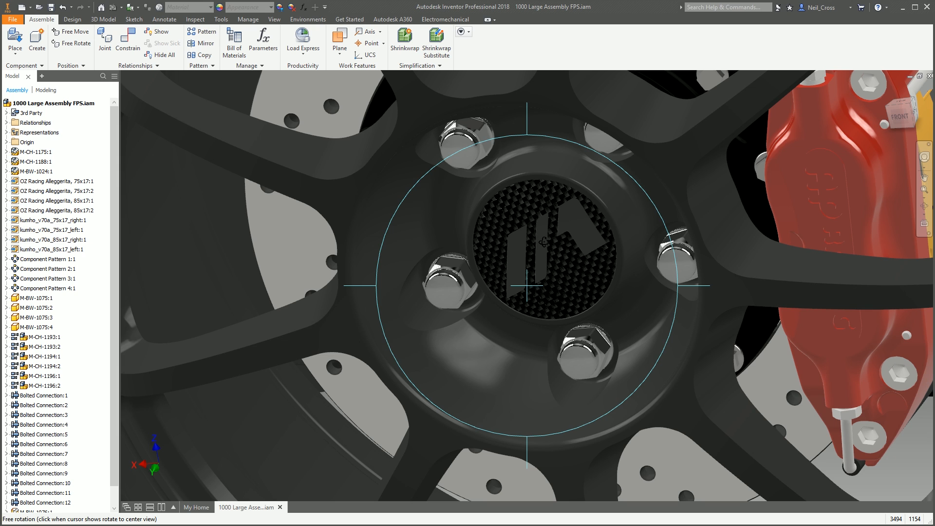
pyautogui.moveTo(542, 244)
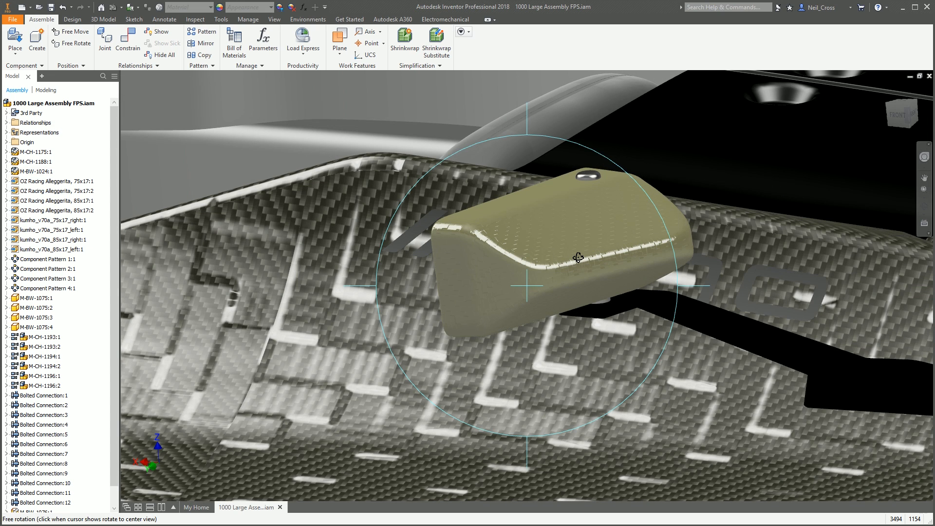
# Orbit around the mirror mount to show the mirror and red coil-over suspension spring
pyautogui.moveTo(579, 257); pyautogui.dragTo(542, 283)
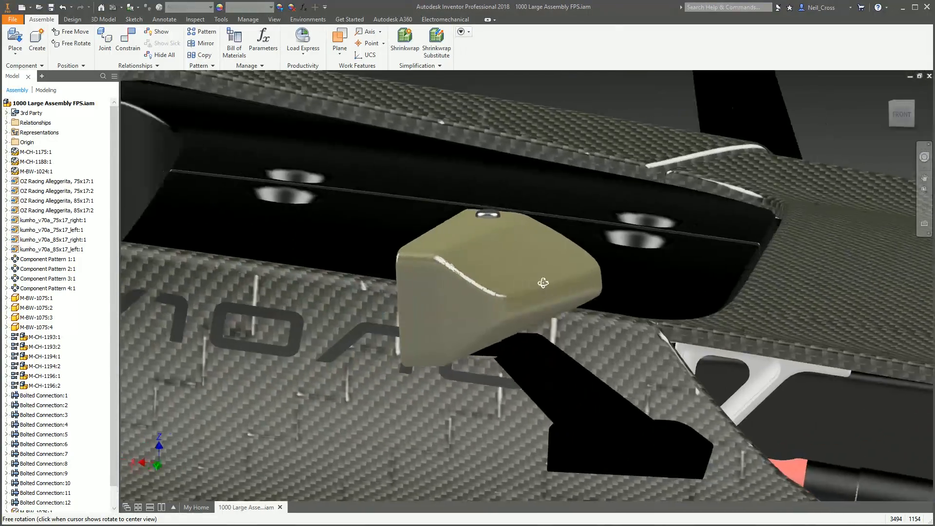
pyautogui.moveTo(542, 283); pyautogui.dragTo(523, 294)
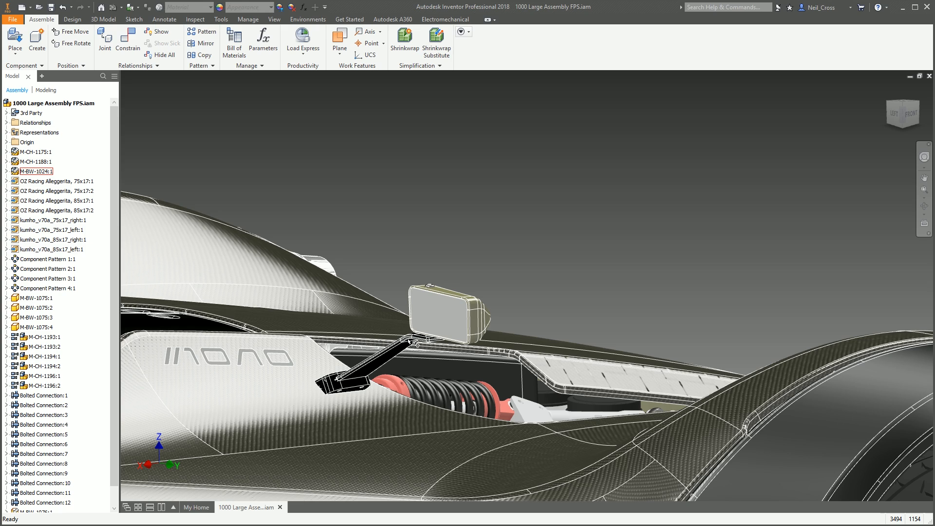
pyautogui.moveTo(389, 328)
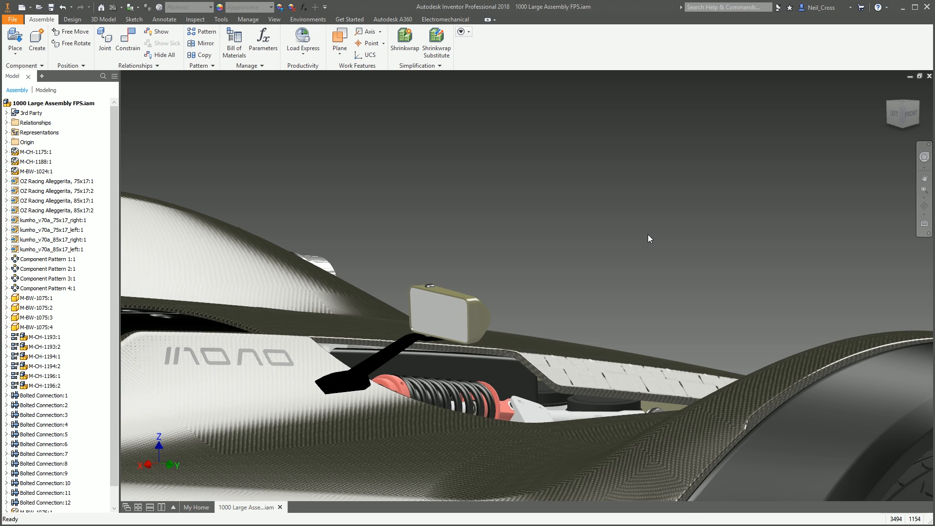
pyautogui.moveTo(710, 181)
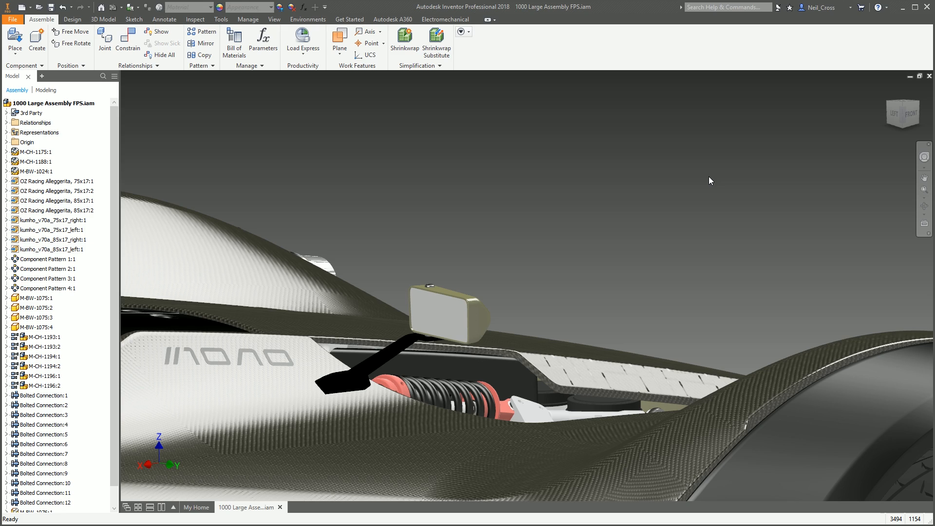
pyautogui.moveTo(705, 177)
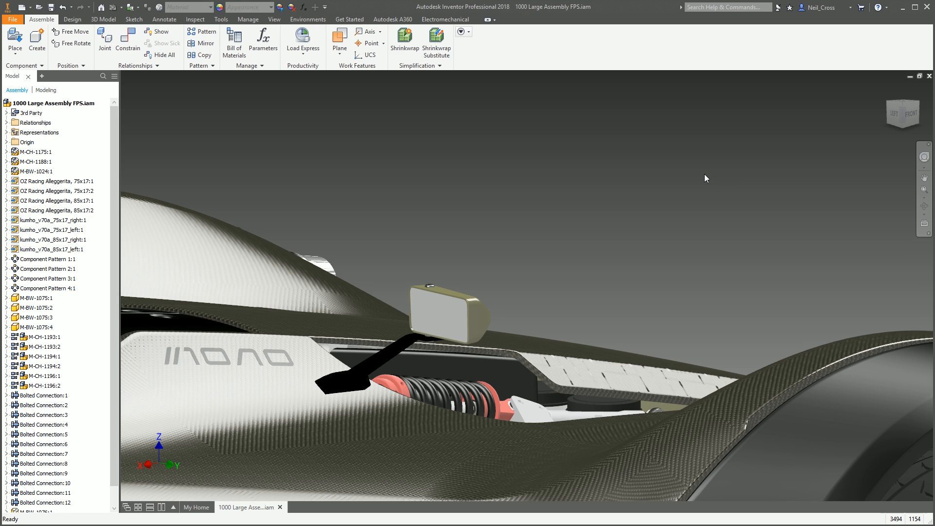
# Switch on the Full Navigation Wheel from the View ribbon and orbit the car to a high angled view
pyautogui.click(926, 157)
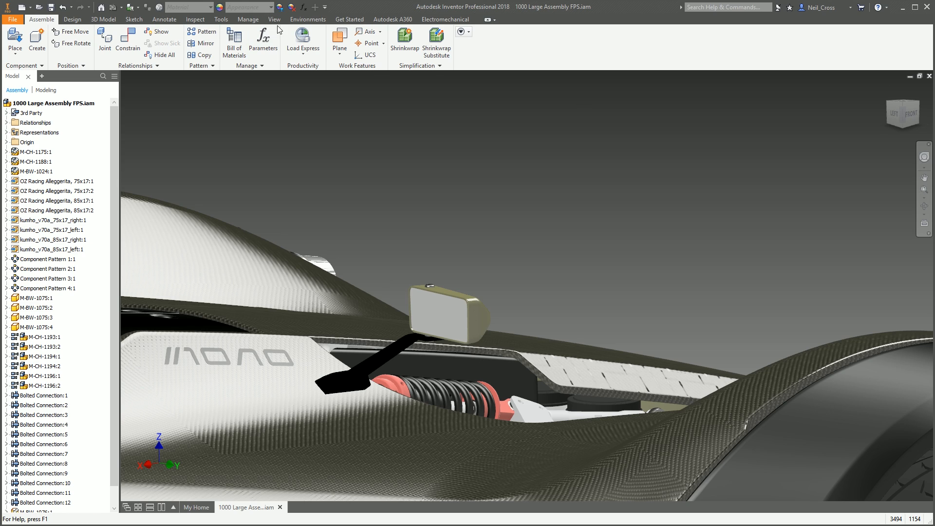
pyautogui.click(273, 19)
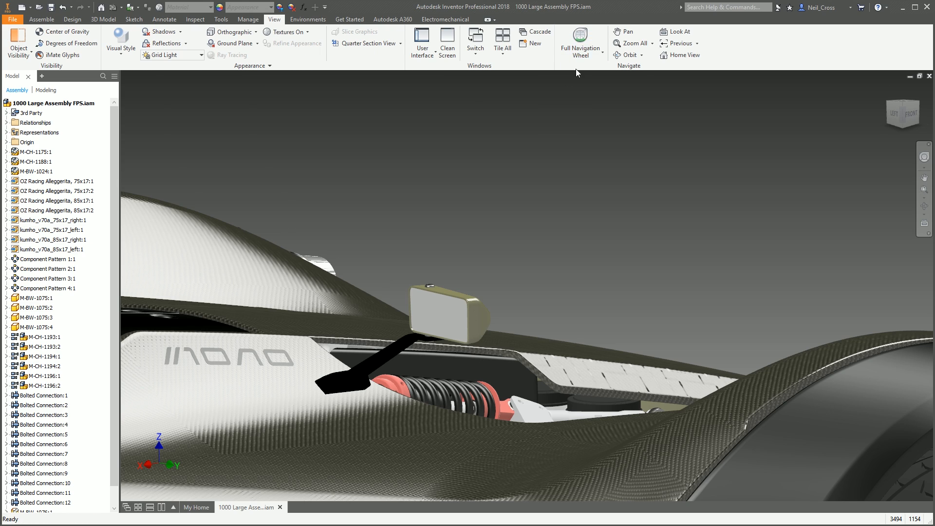
pyautogui.click(602, 43)
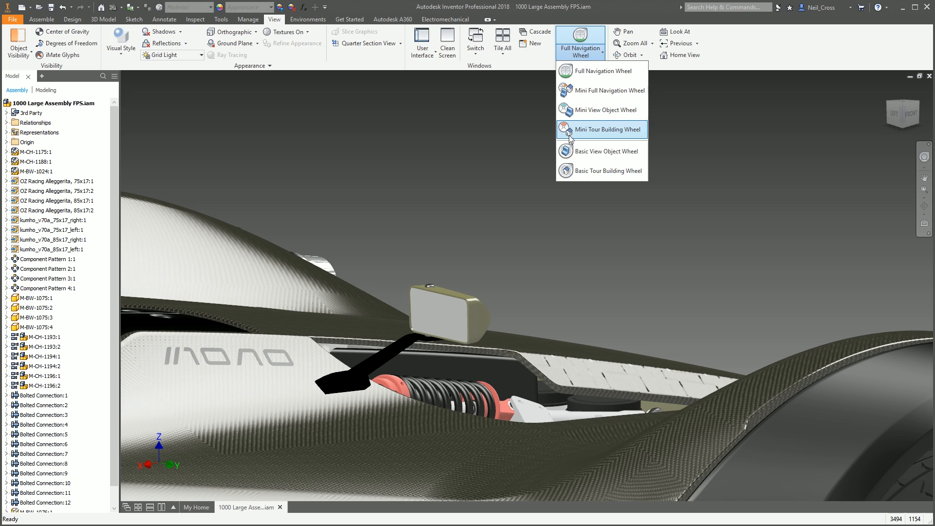
pyautogui.moveTo(590, 99)
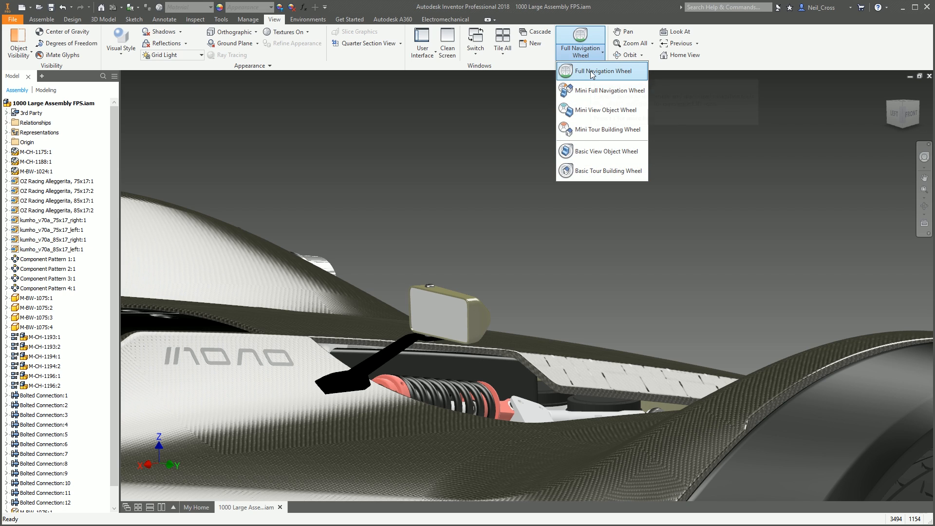
pyautogui.click(601, 71)
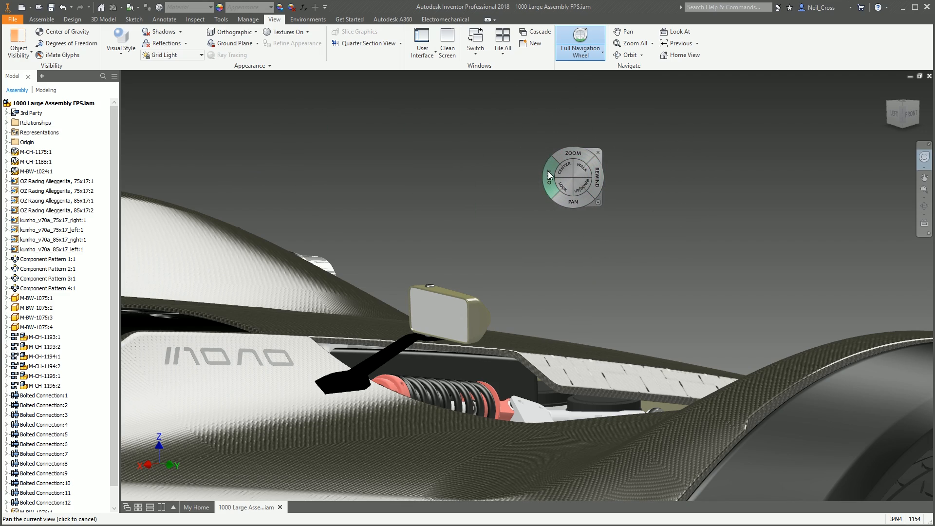
pyautogui.click(547, 173)
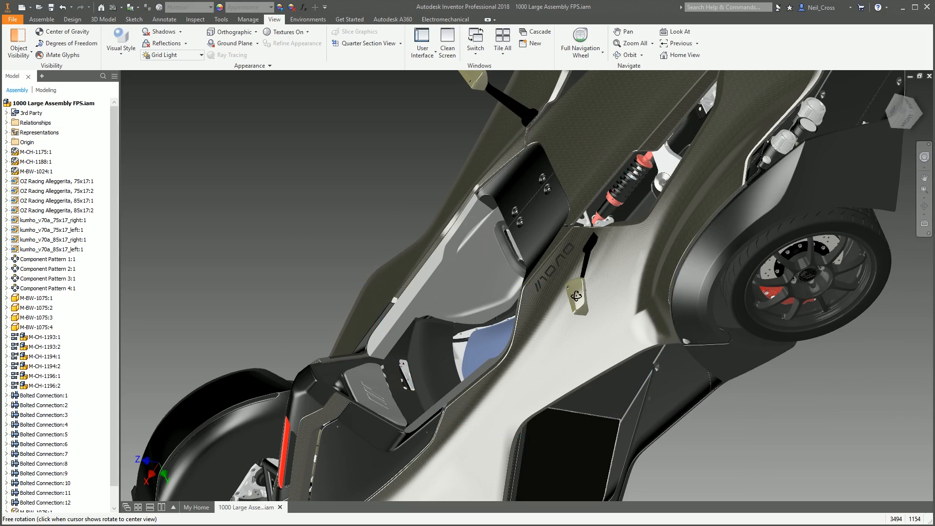
# Swing the whole car around, then orbit in on a wheel toward its brake disc and caliper
pyautogui.moveTo(573, 295); pyautogui.dragTo(456, 322)
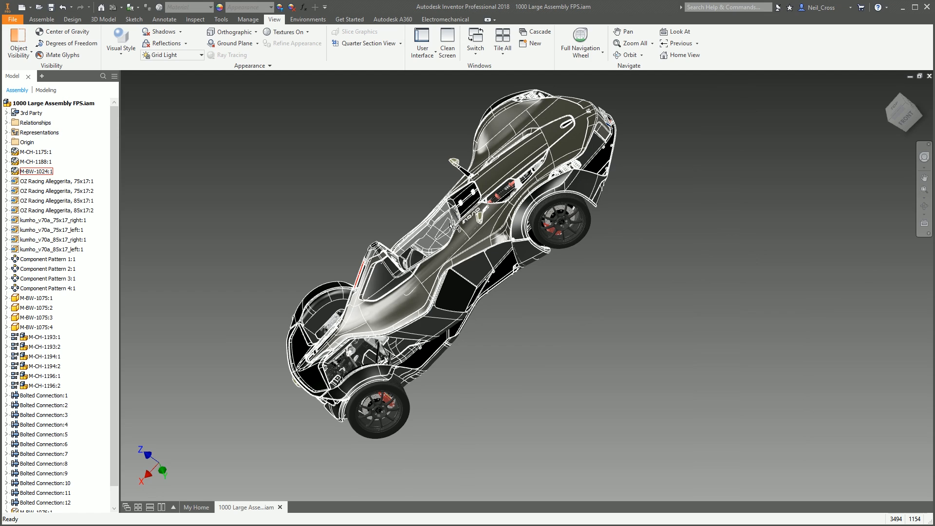
pyautogui.moveTo(471, 232)
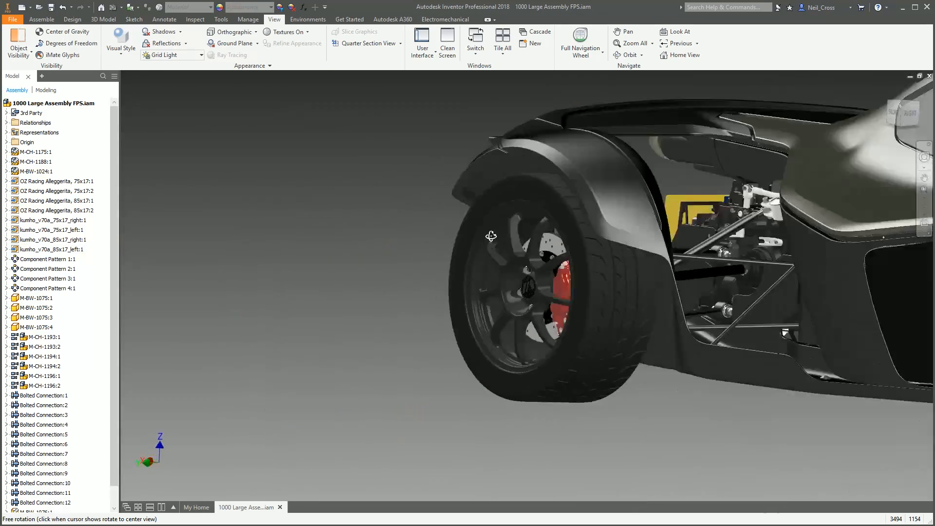
pyautogui.moveTo(491, 236); pyautogui.dragTo(604, 211)
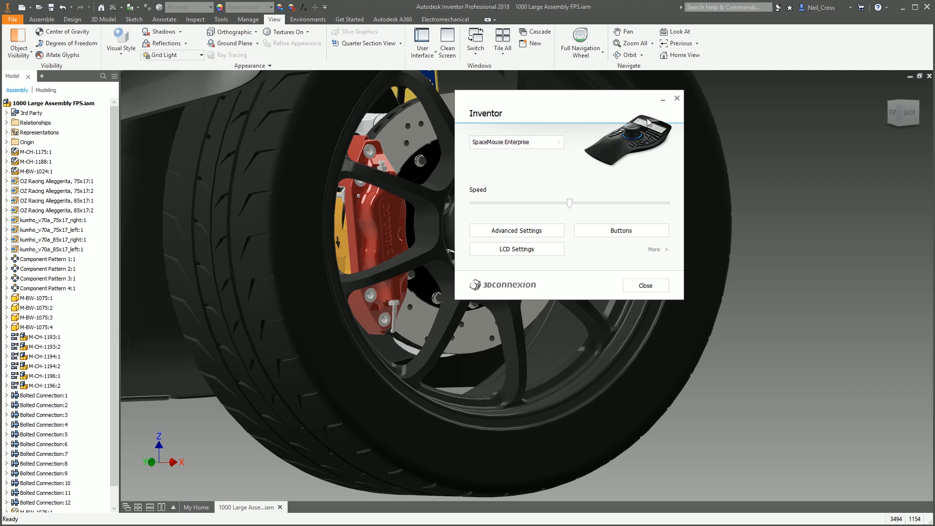
pyautogui.moveTo(534, 155)
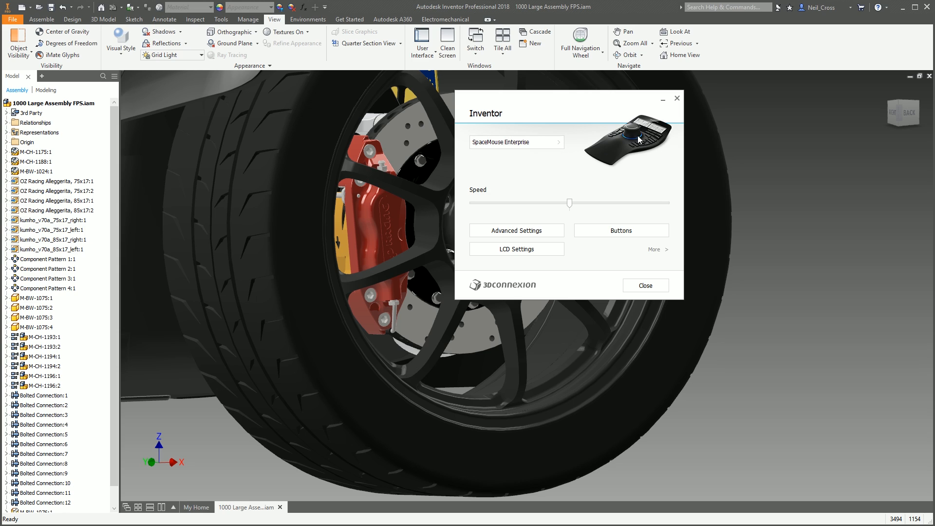
pyautogui.moveTo(633, 137)
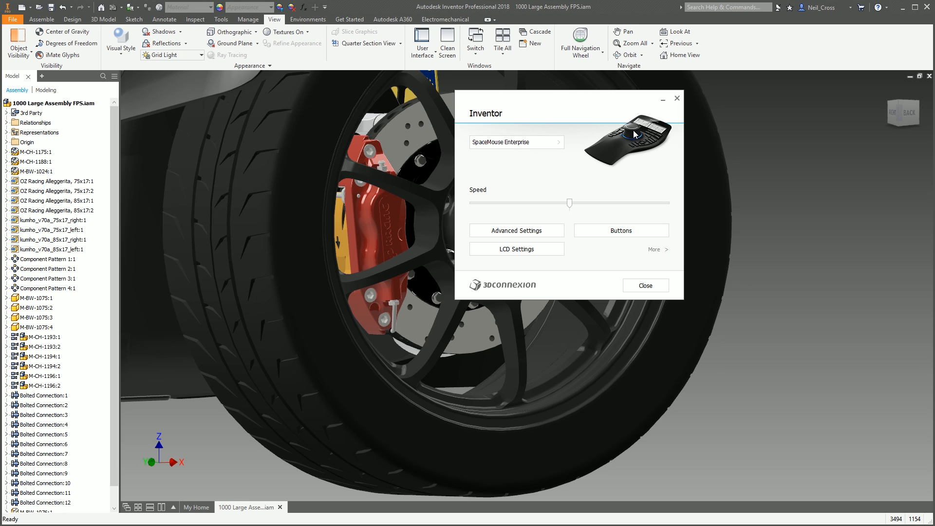
pyautogui.moveTo(694, 140)
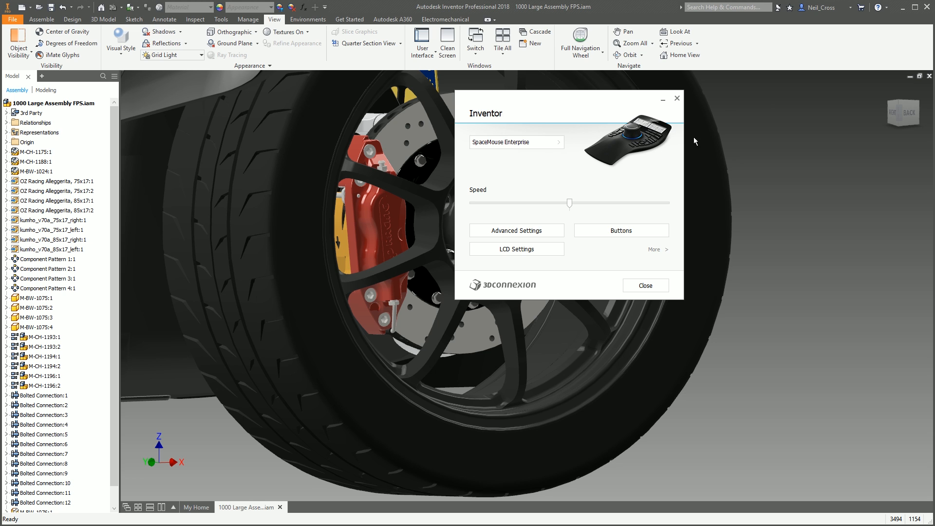
# Close the 3Dconnexion SpaceMouse Enterprise settings panel
pyautogui.click(644, 285)
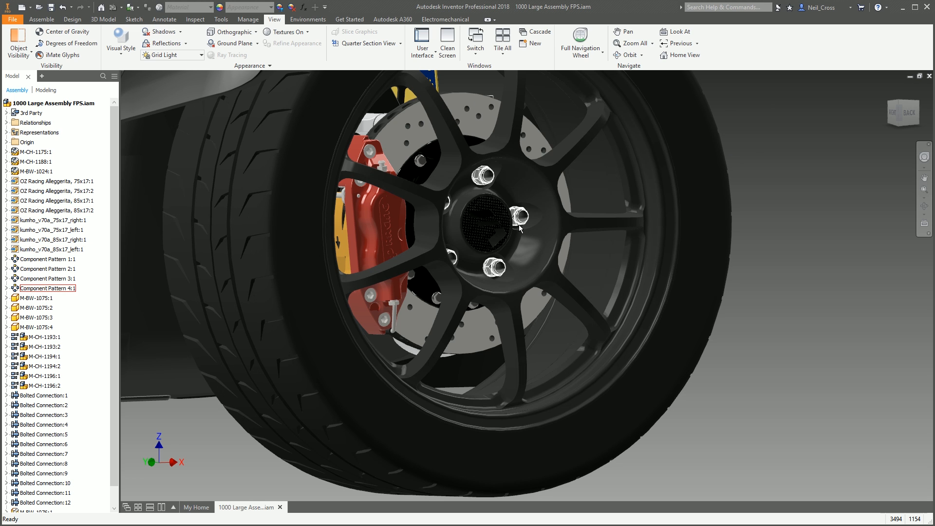